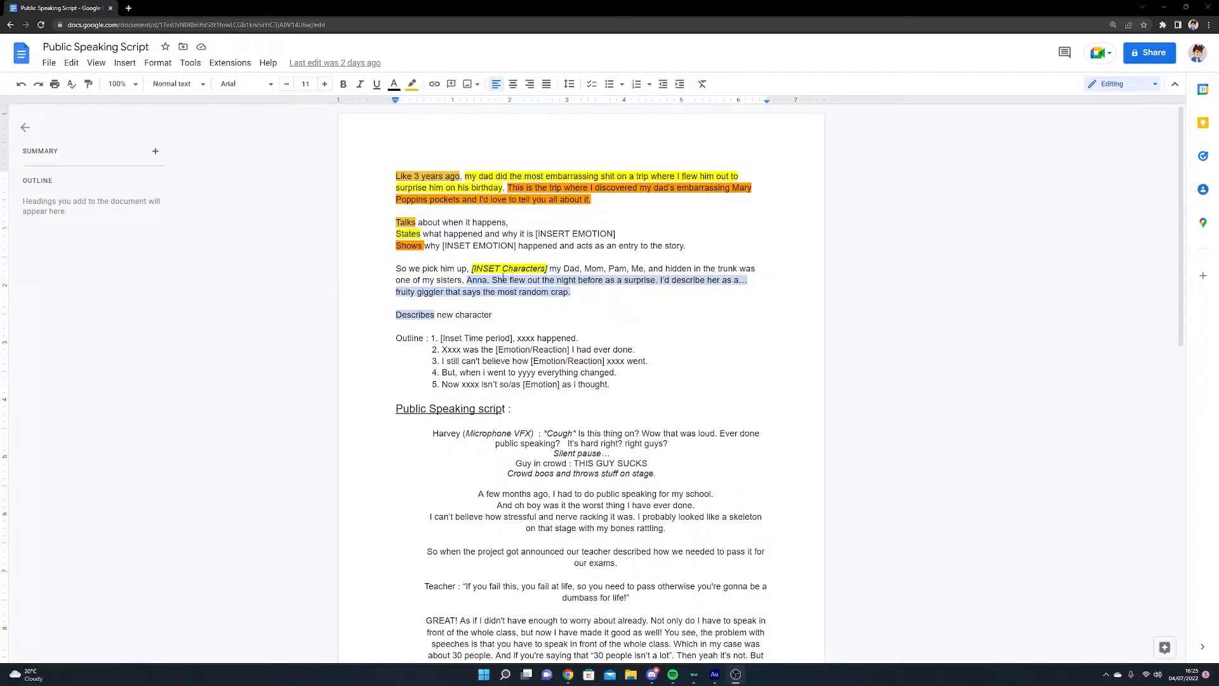
# Browse the Recent documents grid on the Google Docs home page
pyautogui.scroll(-3)
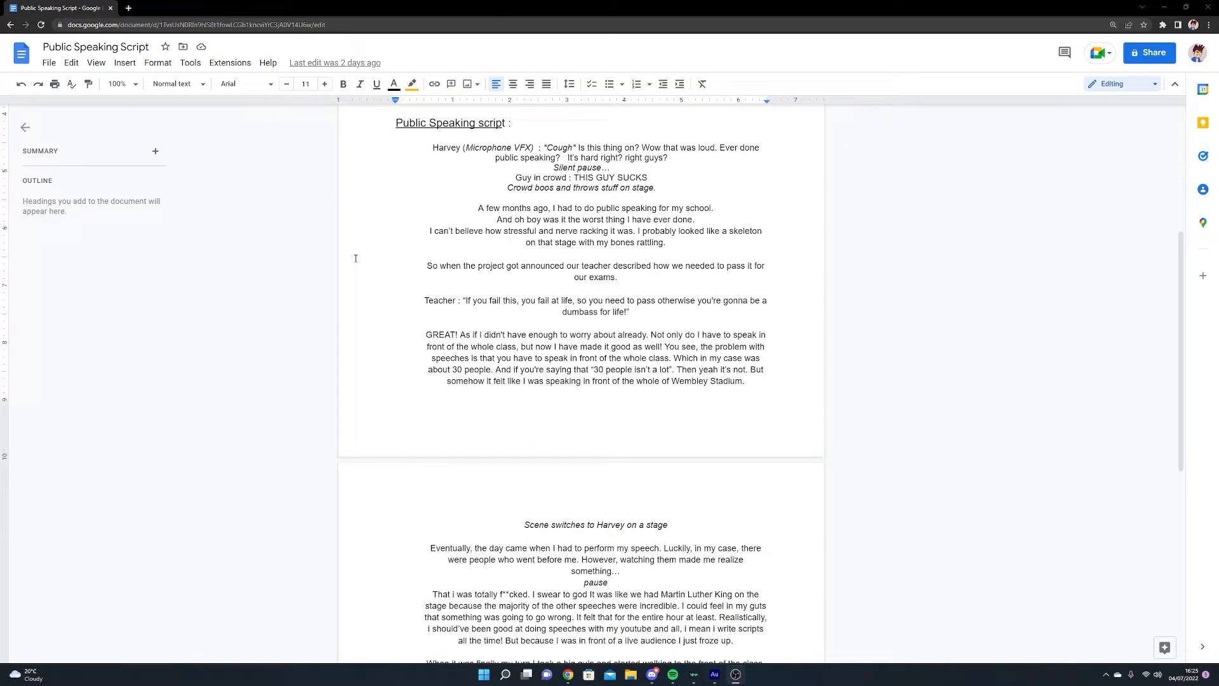
pyautogui.scroll(-3)
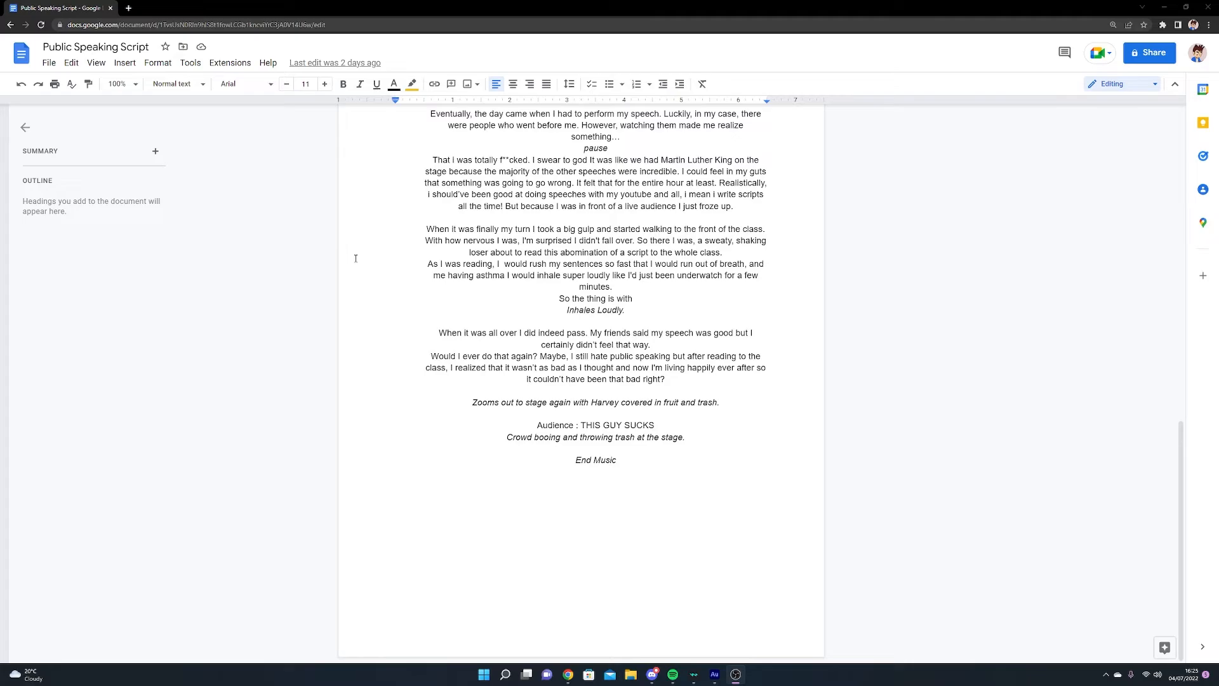
pyautogui.moveTo(320, 149)
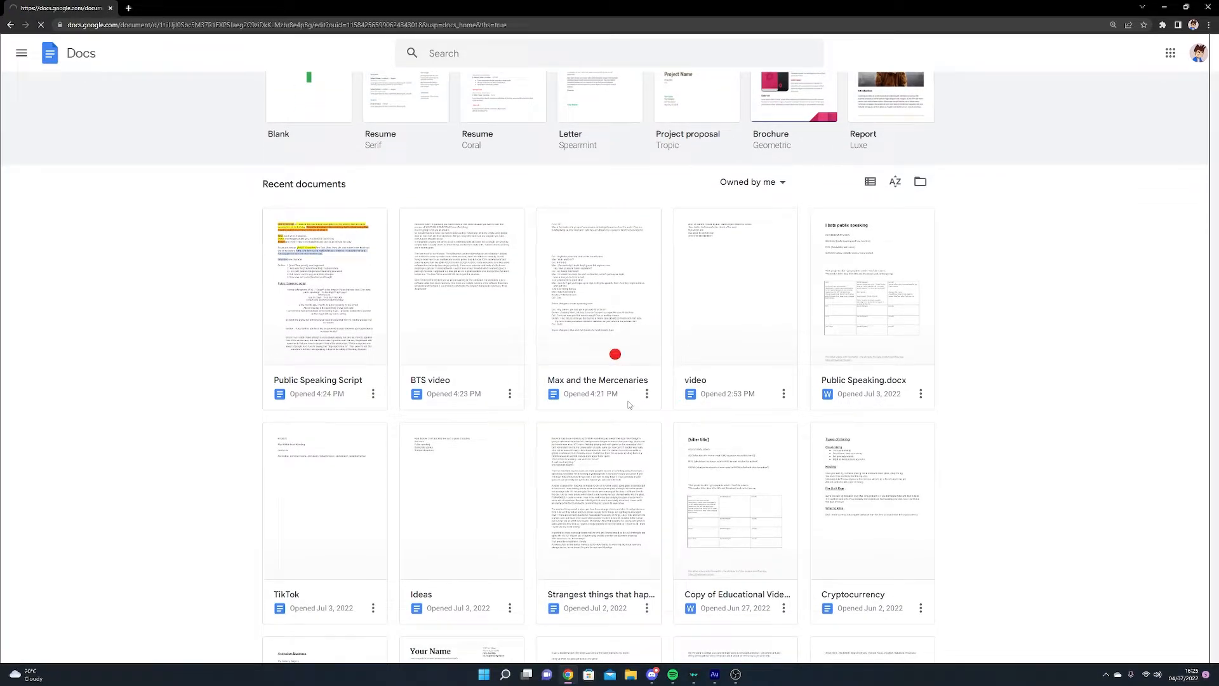
pyautogui.doubleClick(598, 502)
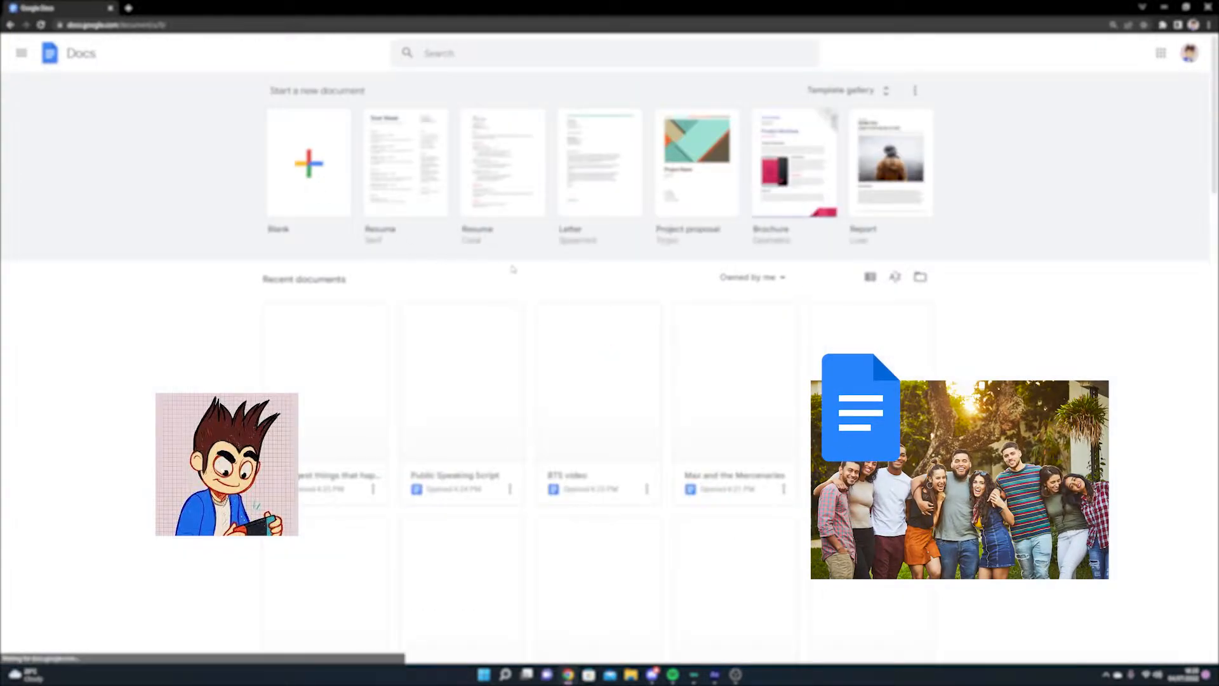
pyautogui.scroll(-3)
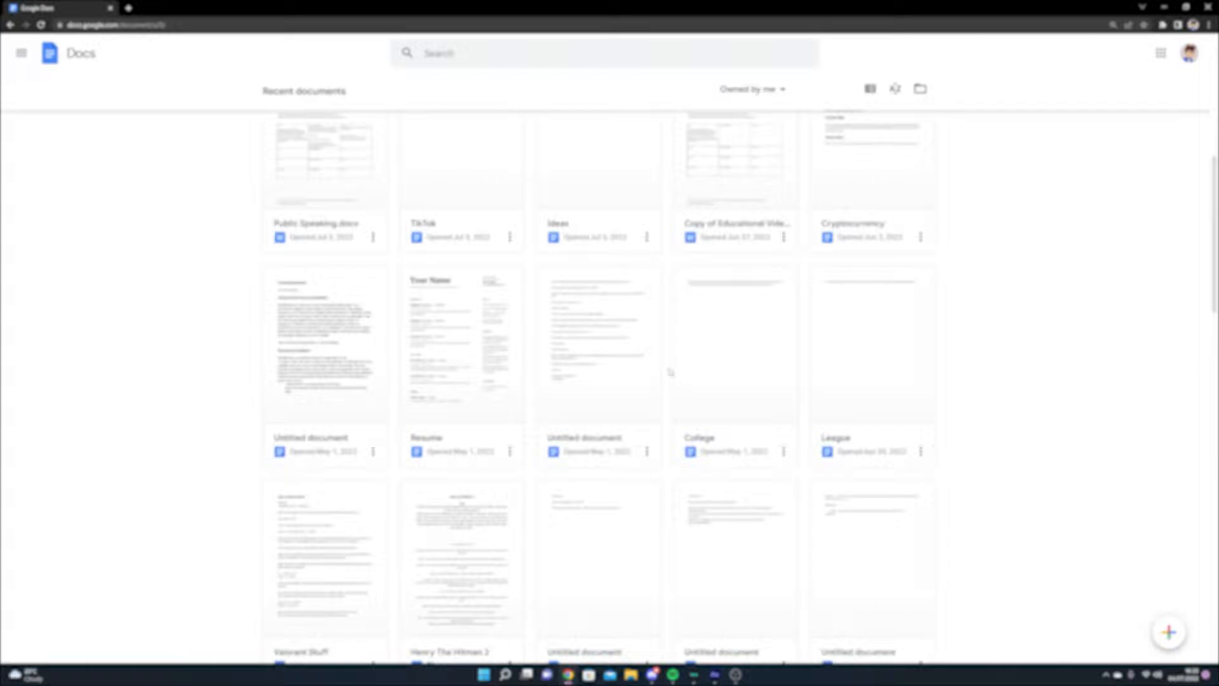
pyautogui.scroll(3)
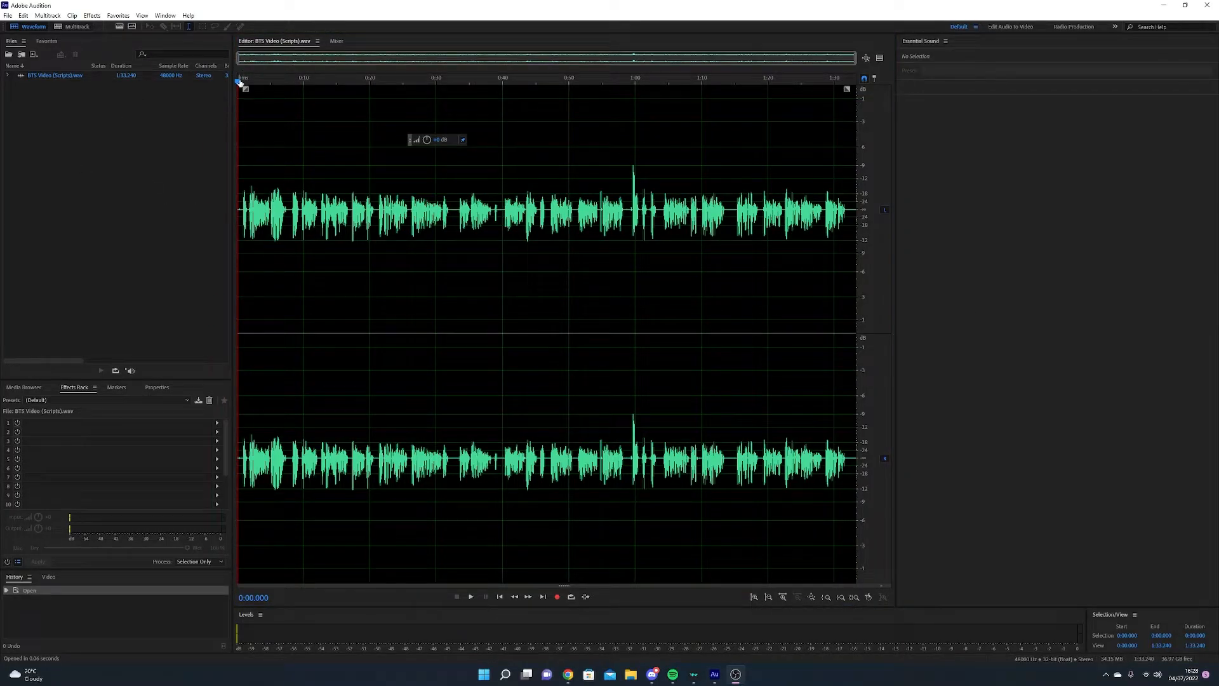
# Set the playhead of BTS Video (Script).wav to about 1:08 in the Editor
pyautogui.click(594, 92)
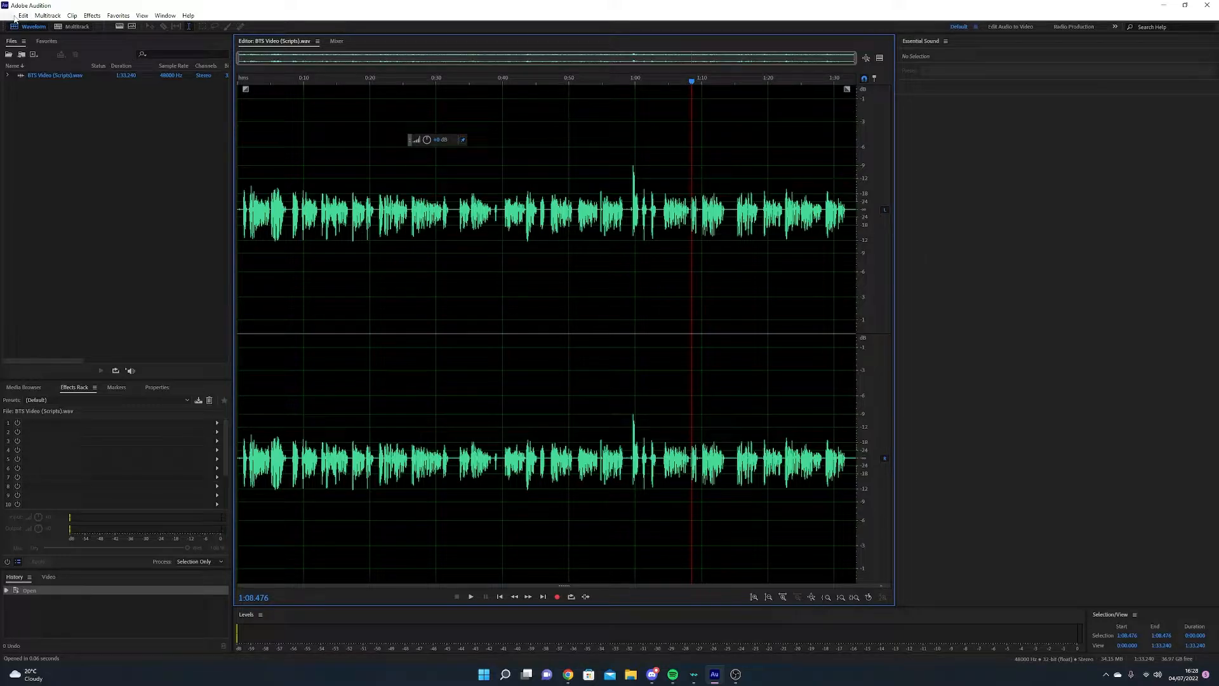
pyautogui.click(91, 16)
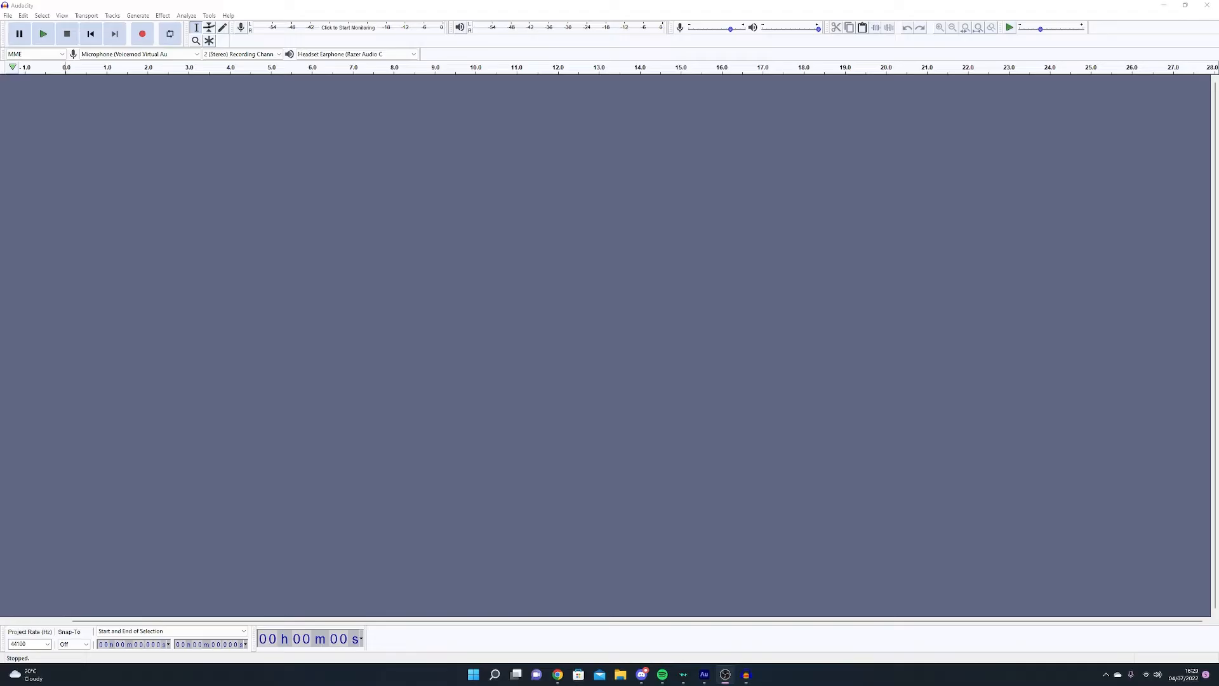
# Record a roughly three-second take onto new Audio Track #1, then stop
pyautogui.click(142, 33)
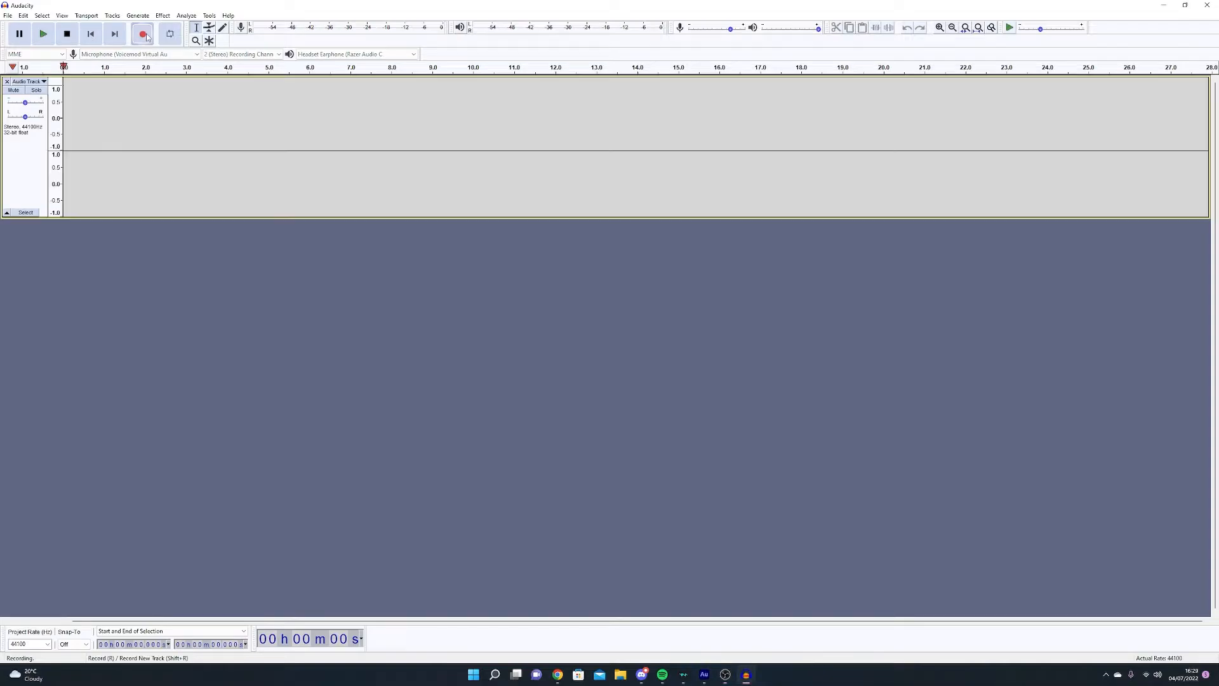
pyautogui.click(143, 33)
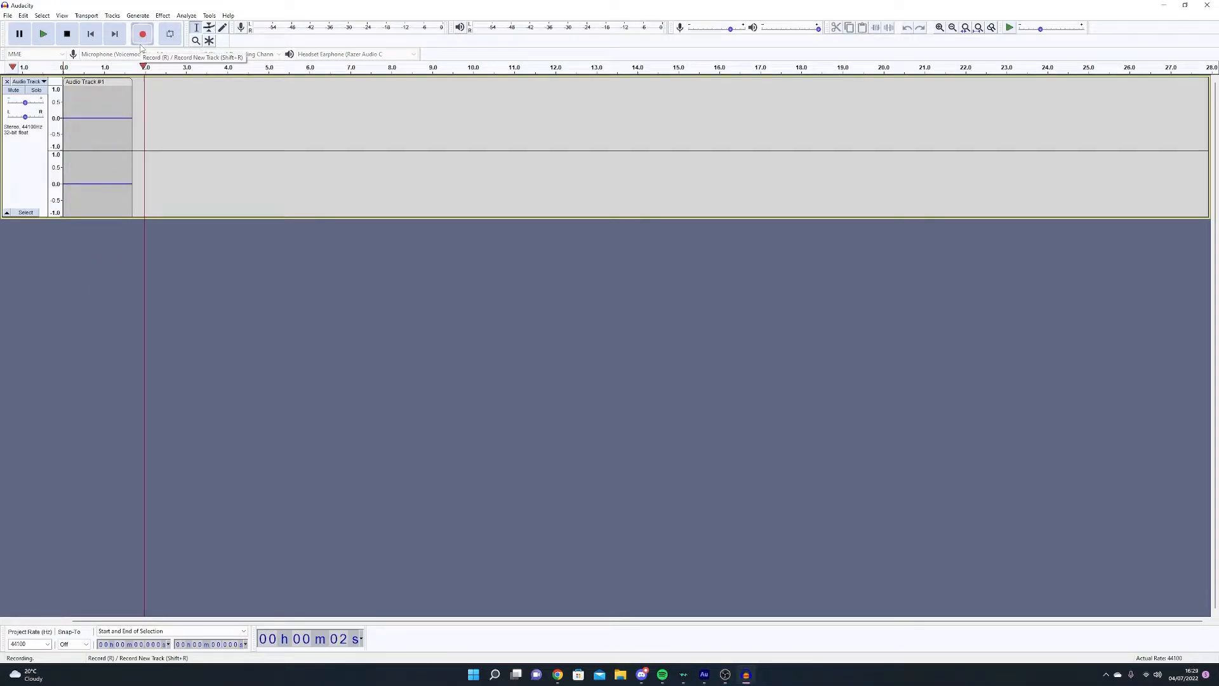
pyautogui.click(66, 33)
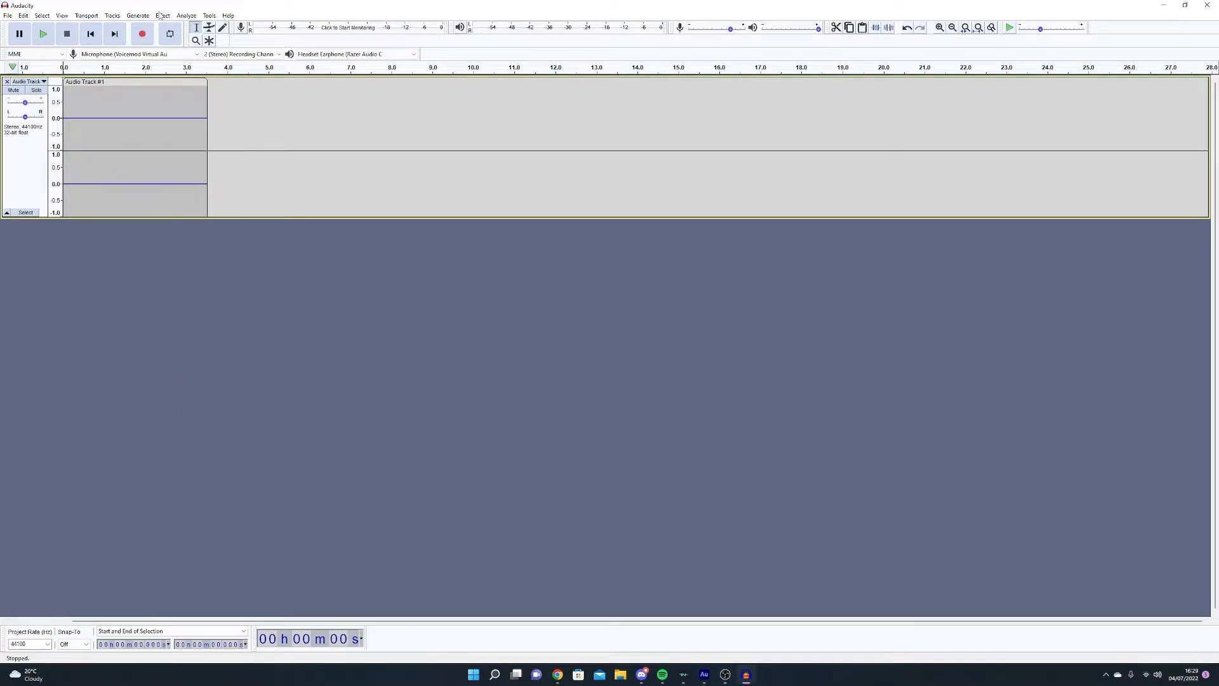
pyautogui.click(162, 15)
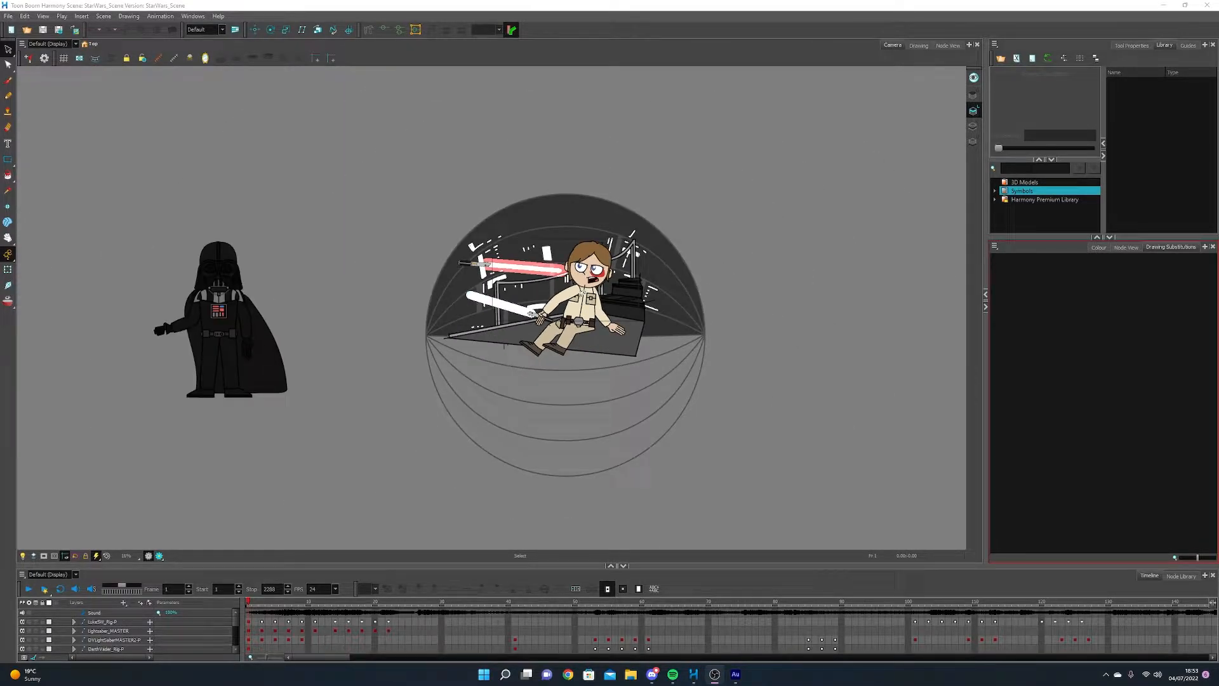
# Scrub the StarWars scene timeline forward to frame 438, Luke's close-up
pyautogui.click(947, 601)
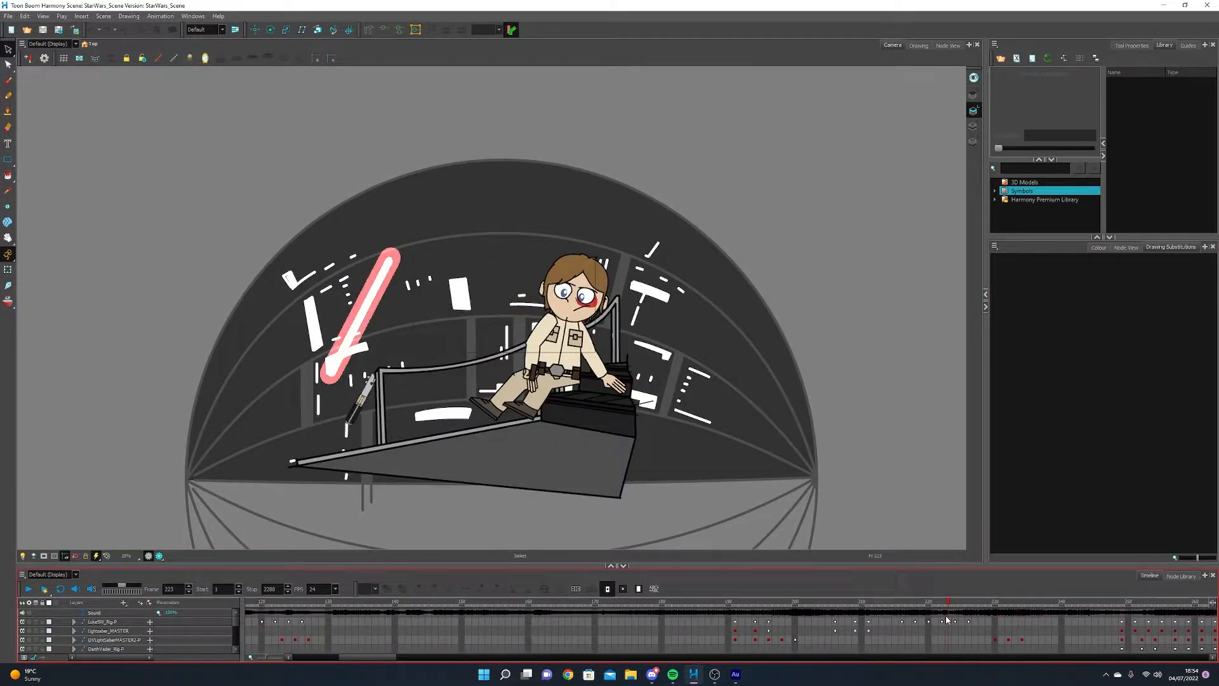
pyautogui.click(1089, 600)
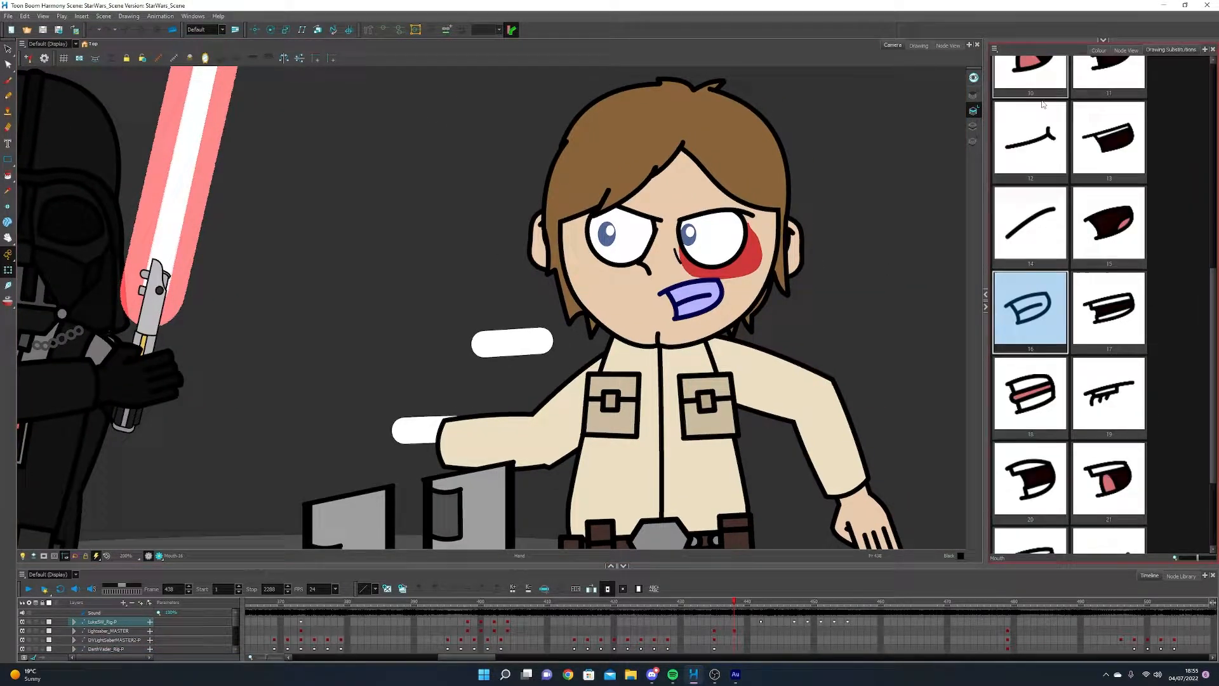
# Swap Luke's mouth through alternate drawings in the Drawing Substitutions panel, ending on drawing 16
pyautogui.scroll(3)
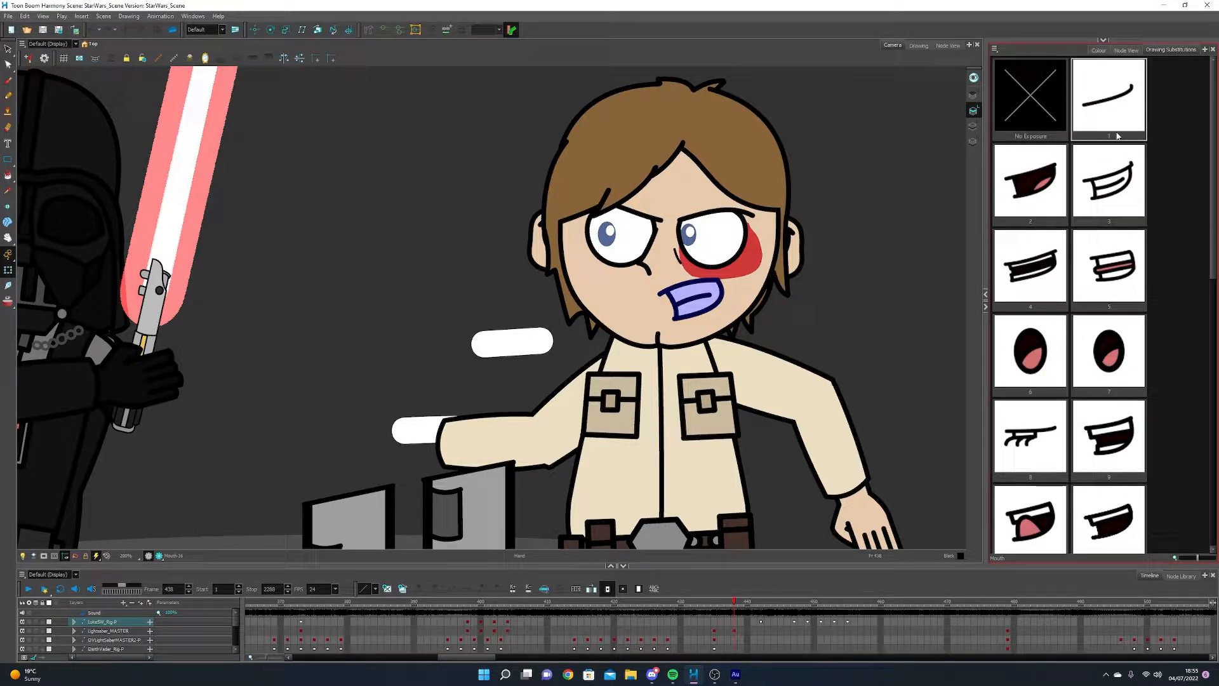
pyautogui.click(1109, 186)
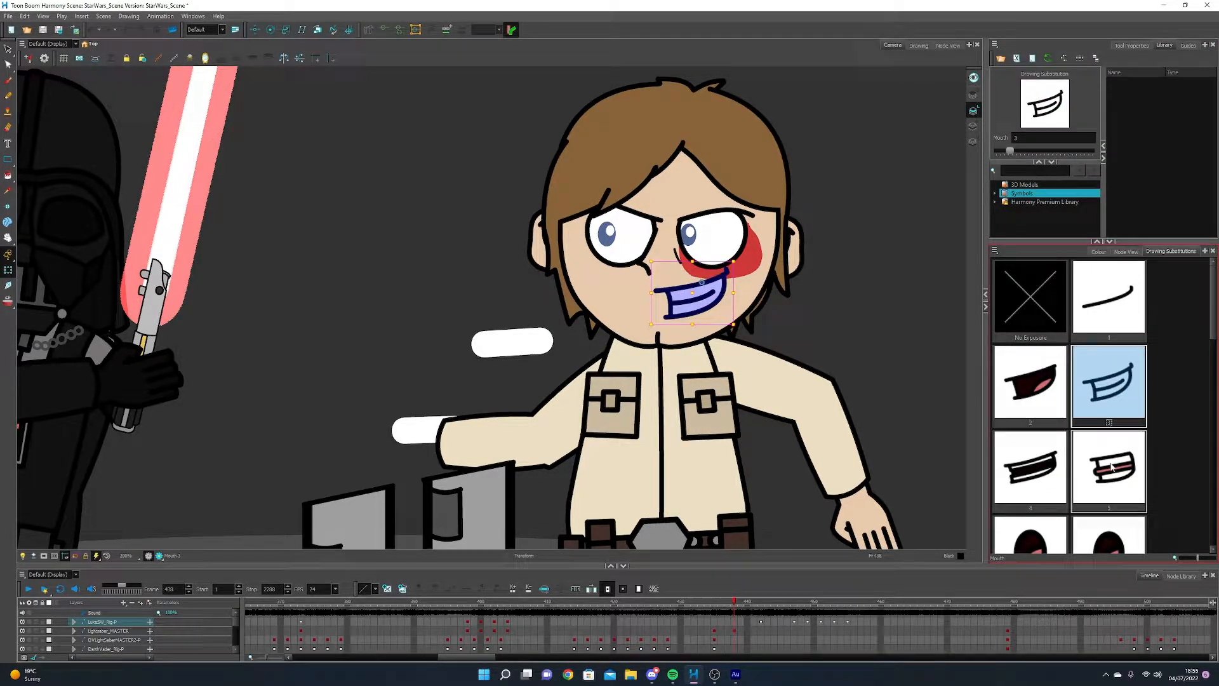
pyautogui.click(1030, 506)
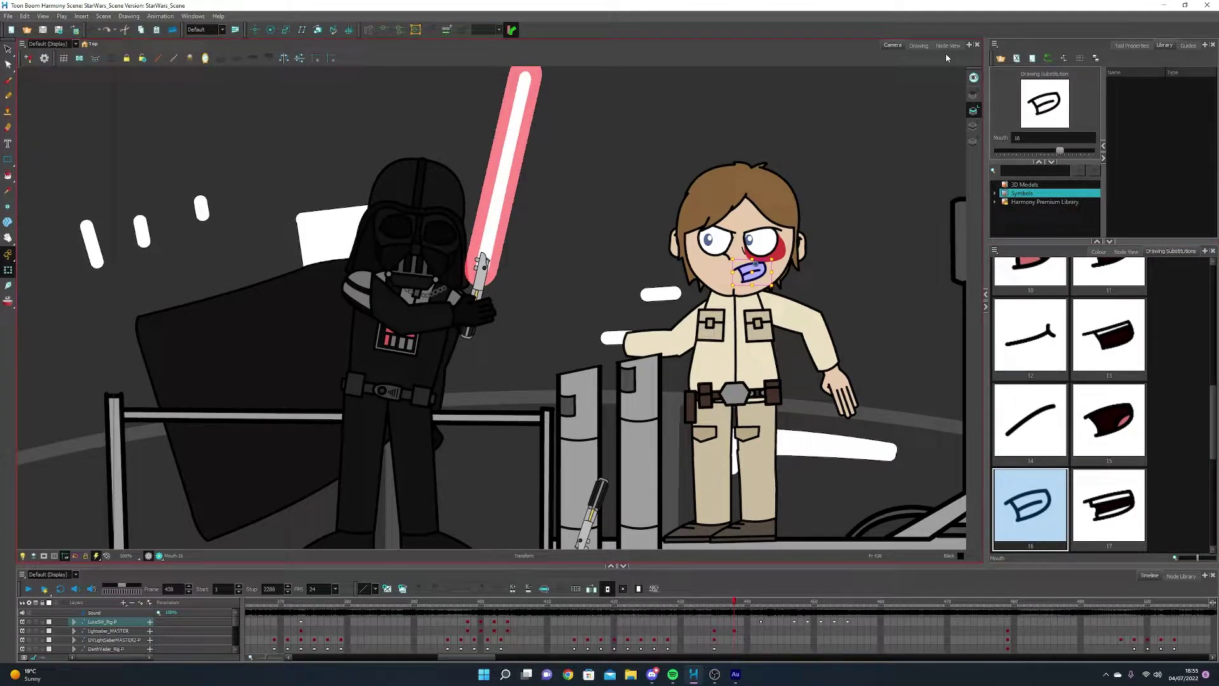
# Show the scene's Node View with the Node Library's Move category listed below
pyautogui.click(946, 46)
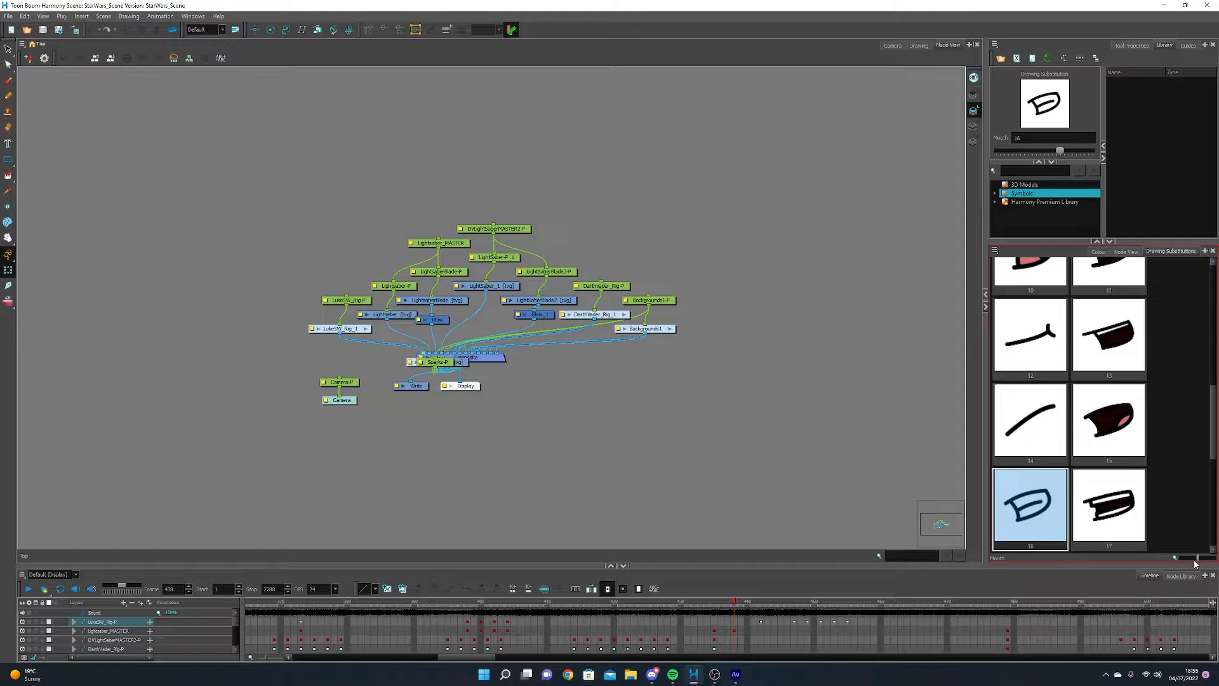
pyautogui.click(1181, 575)
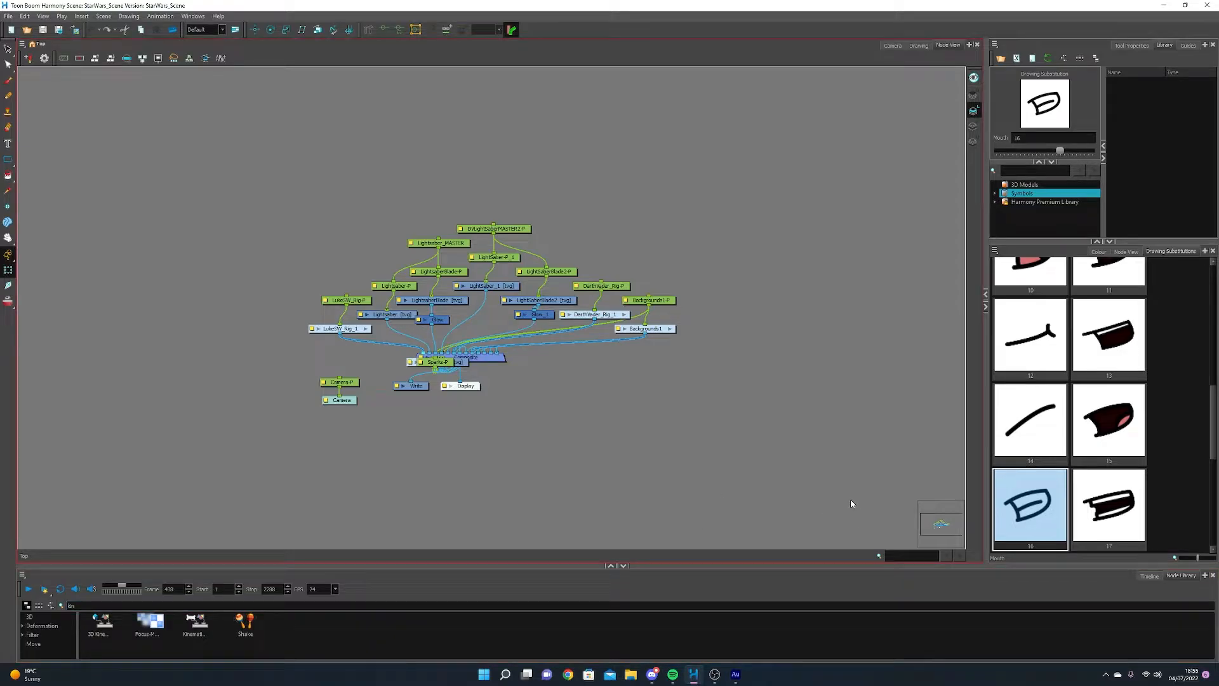
pyautogui.click(195, 622)
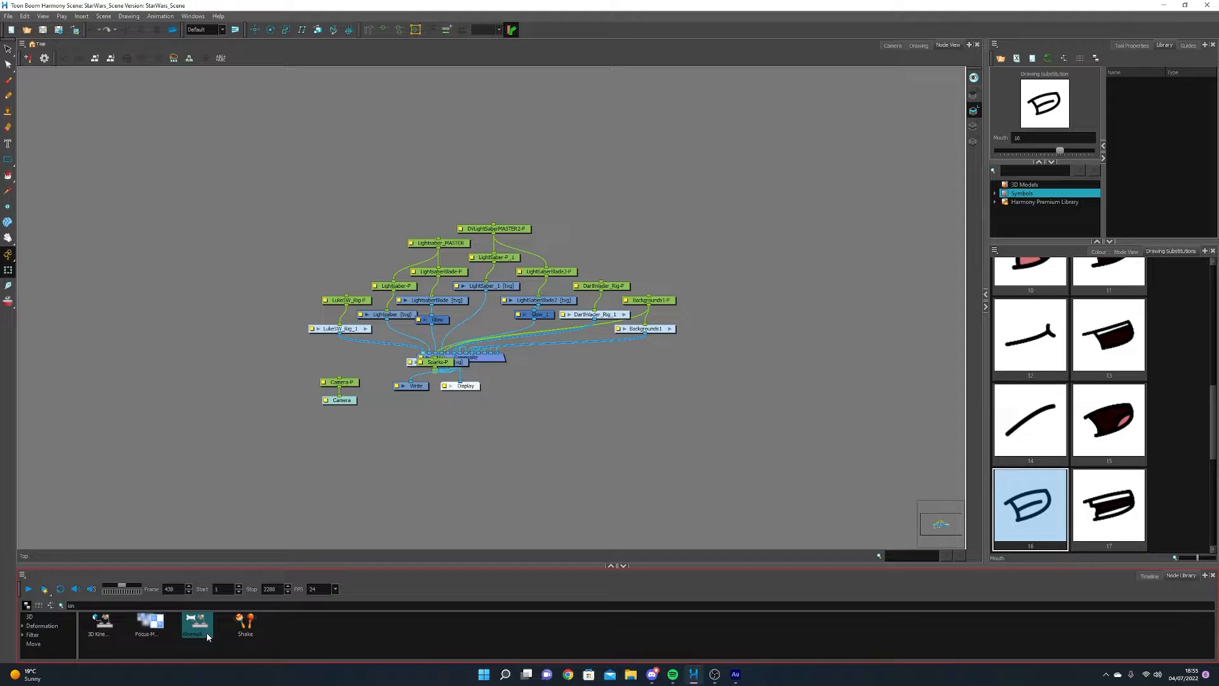
pyautogui.moveTo(212, 632)
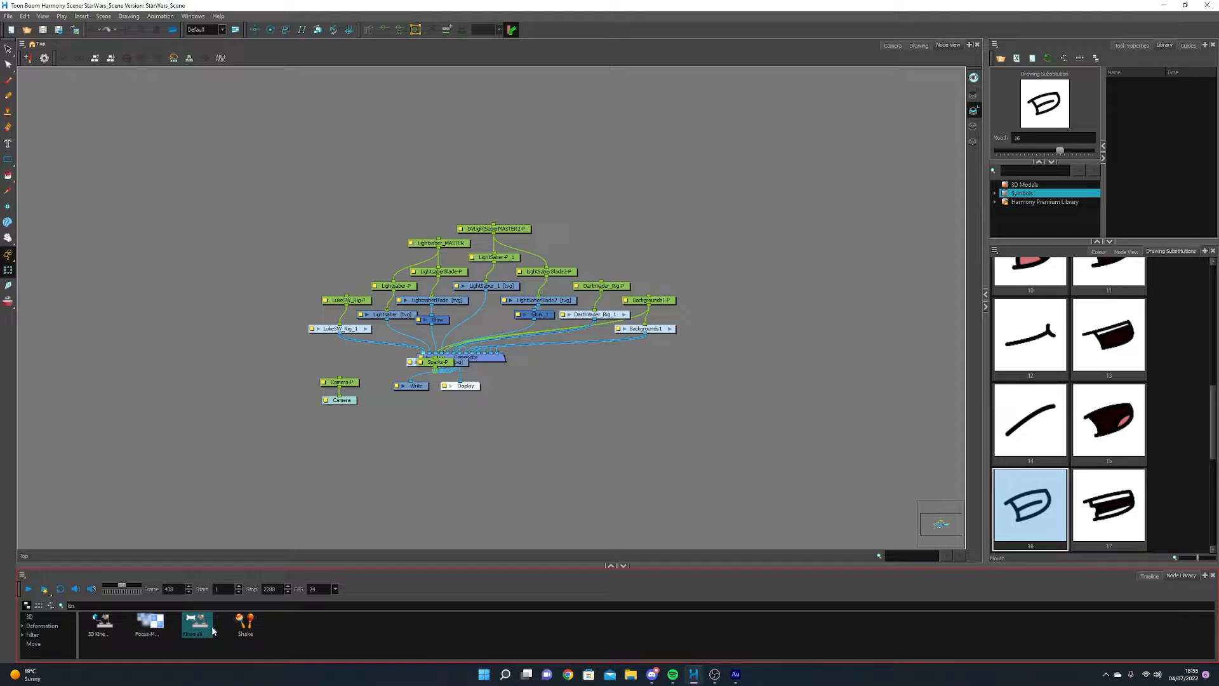
pyautogui.moveTo(208, 630)
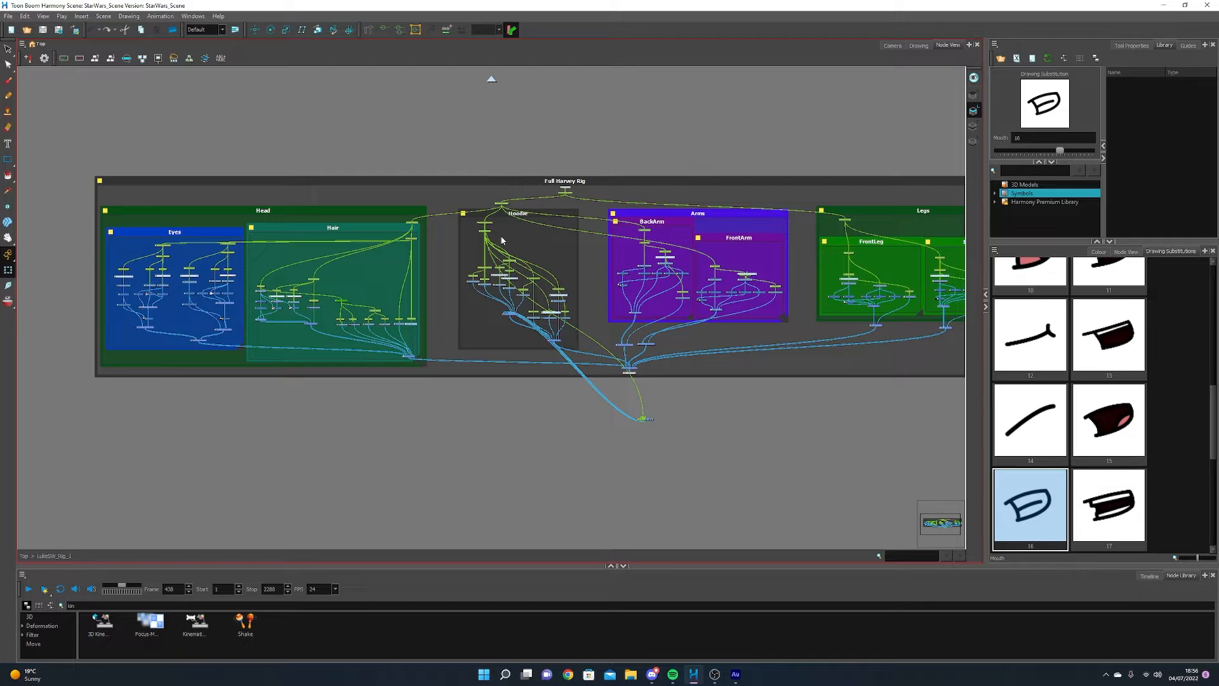
pyautogui.moveTo(502, 293)
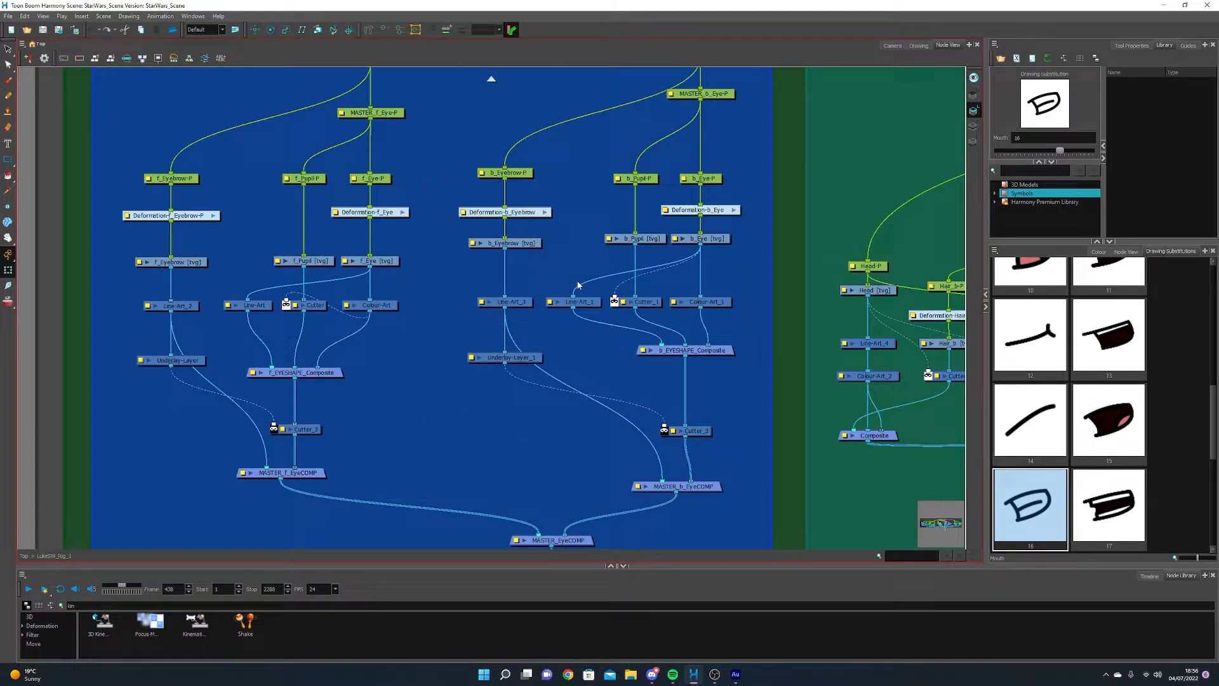
# Inspect the Eyes backdrop nodes inside the character rig's node network
pyautogui.click(892, 45)
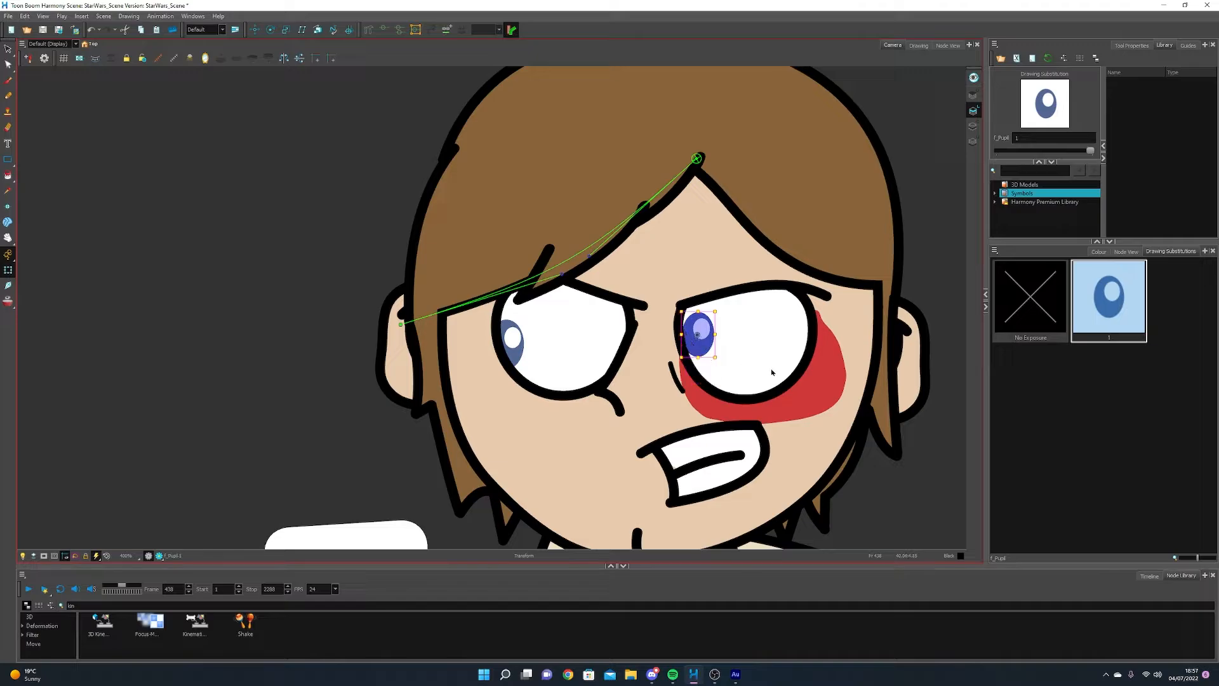
# Select Luke's back ear in the Camera view with the Transform tool
pyautogui.click(1108, 300)
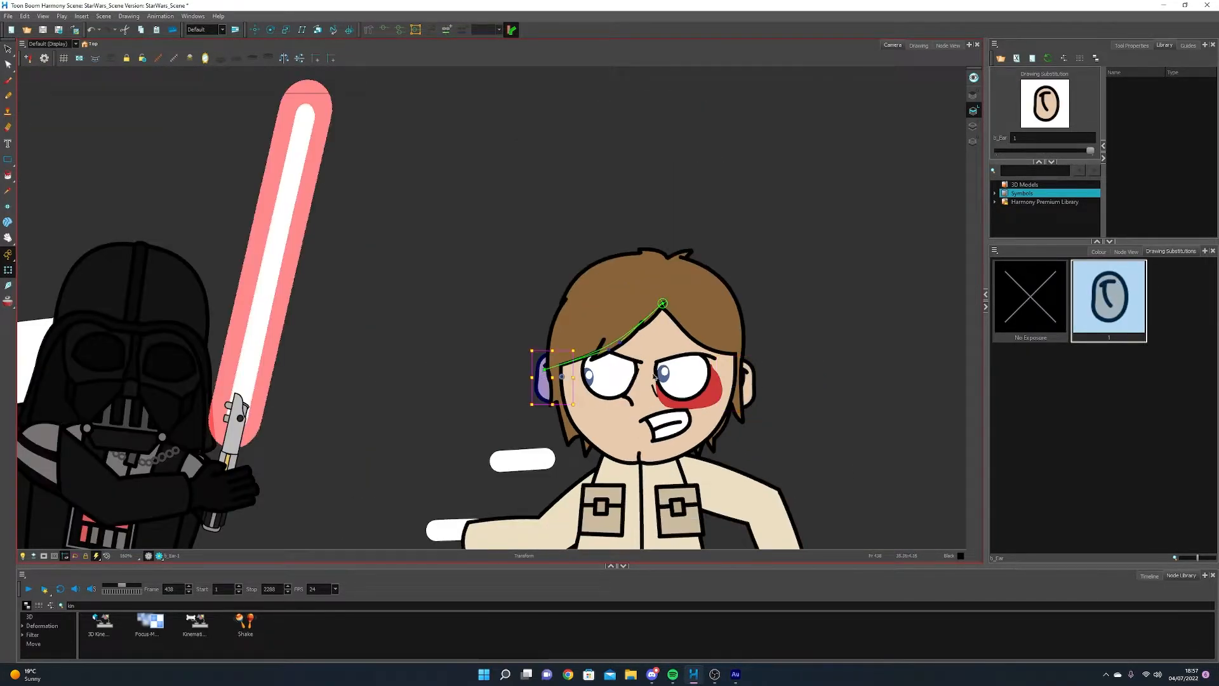
pyautogui.moveTo(678, 255)
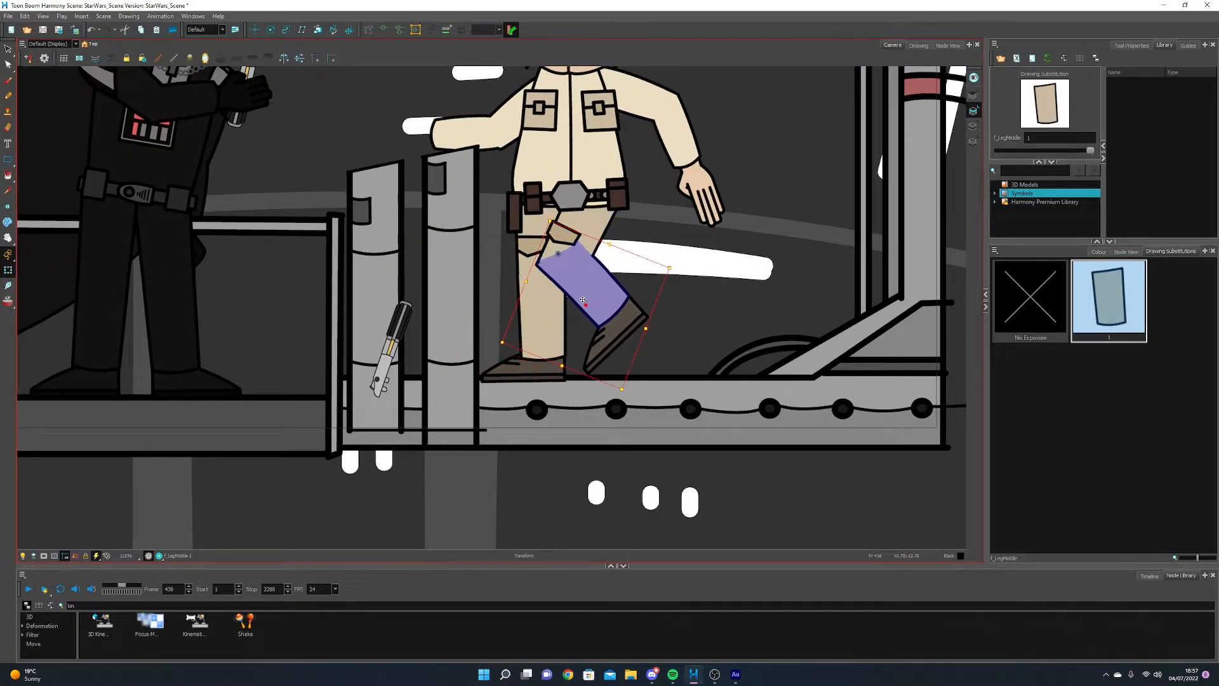
# Show the selected front middle-leg piece on its own in the Drawing view
pyautogui.scroll(3)
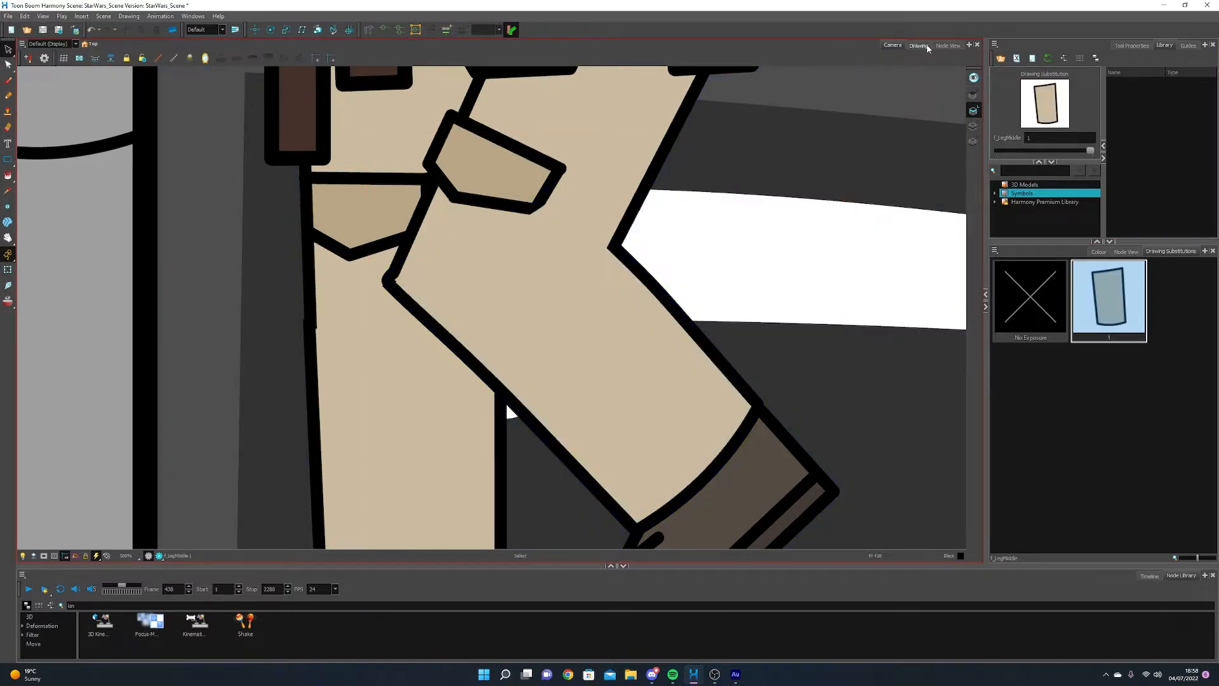
pyautogui.click(918, 46)
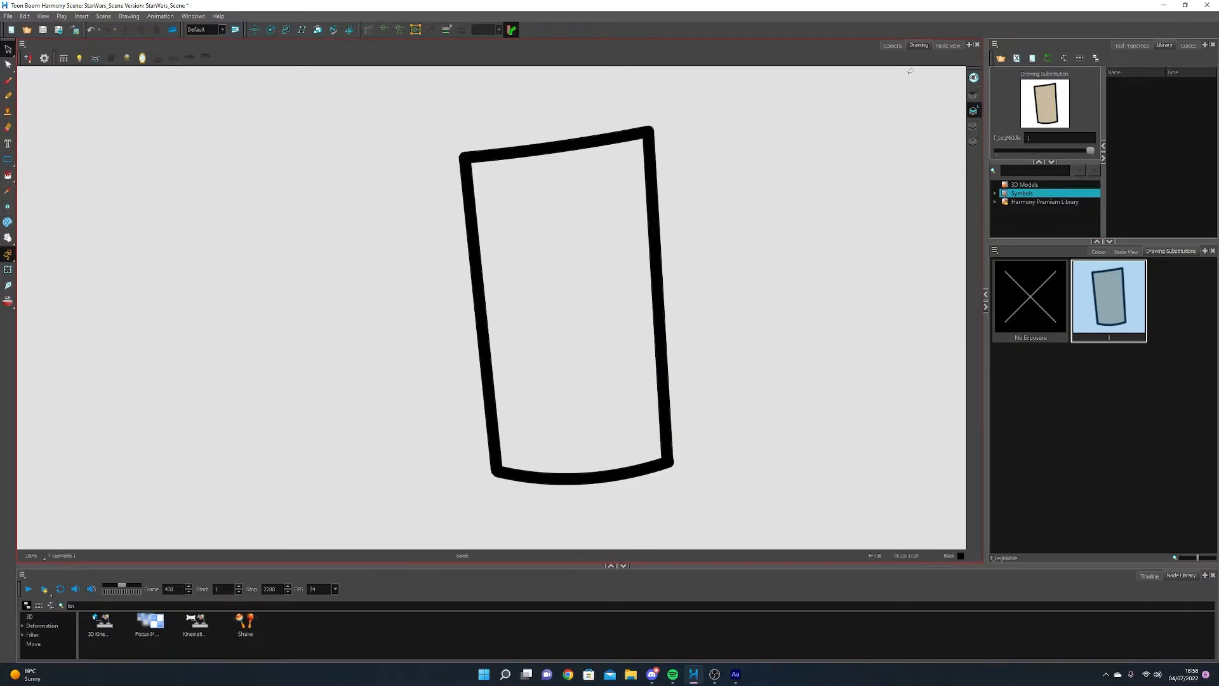
# Return to the Camera view with the leg piece shown in place on Luke
pyautogui.click(891, 45)
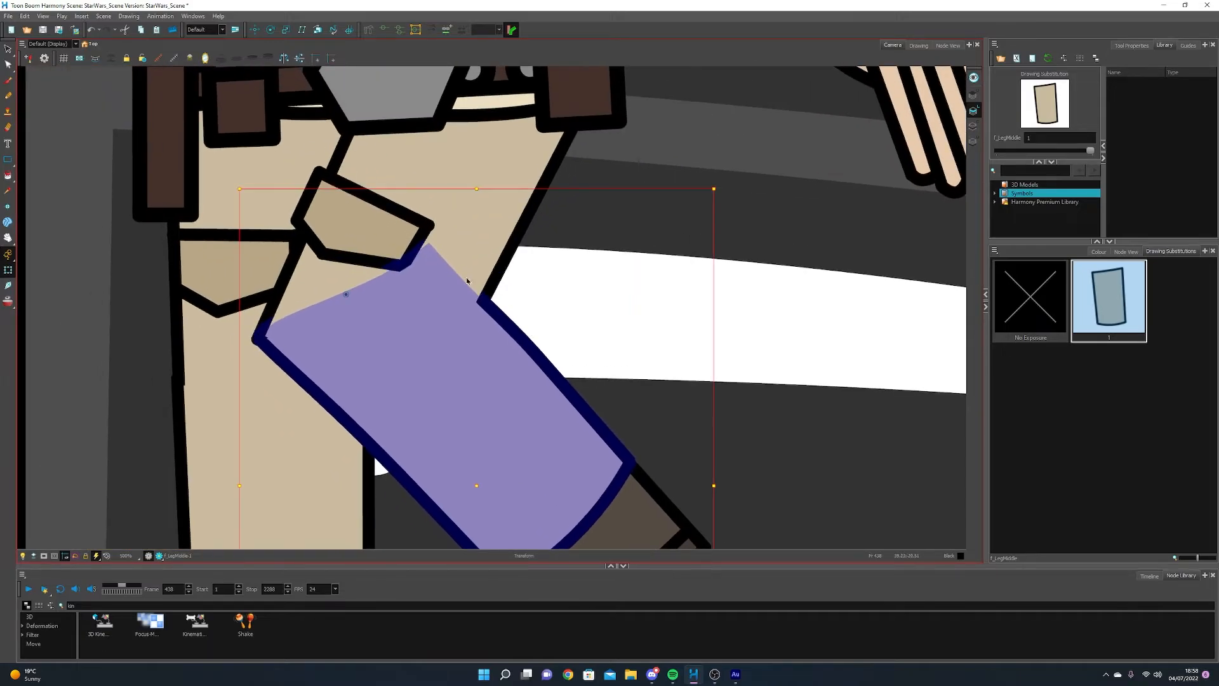
pyautogui.scroll(-3)
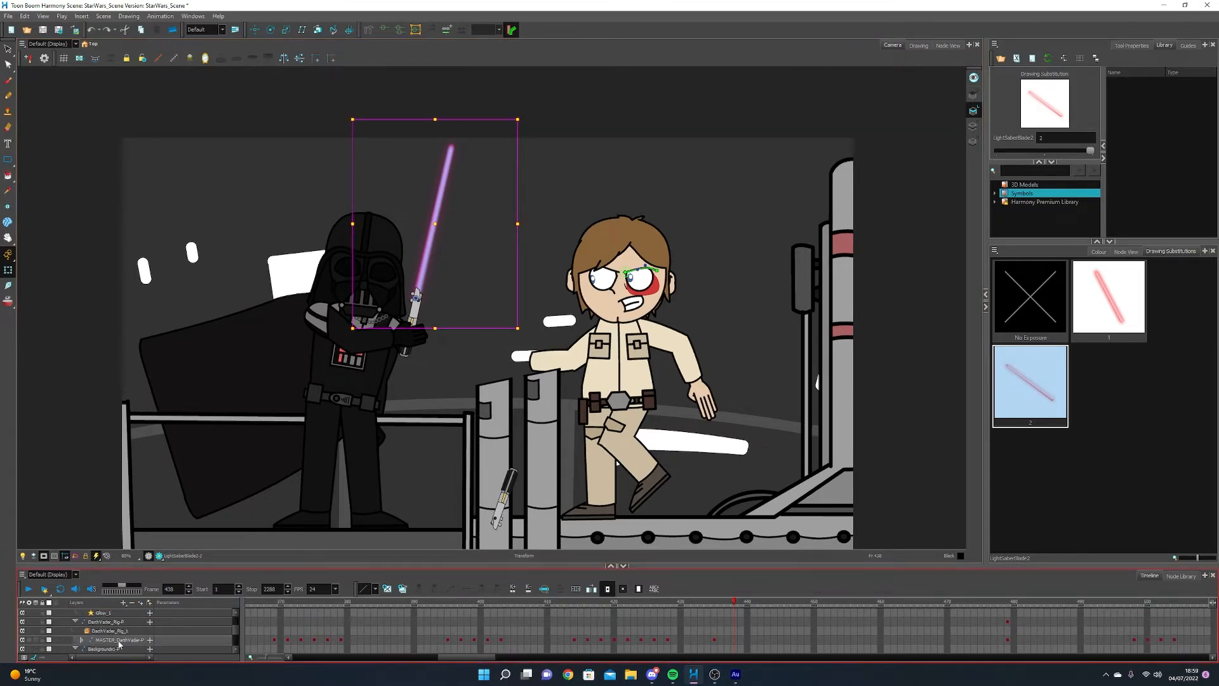
# Select the villain's LightSaberBlade layer to reveal its two alternate blade drawing substitutions
pyautogui.click(113, 630)
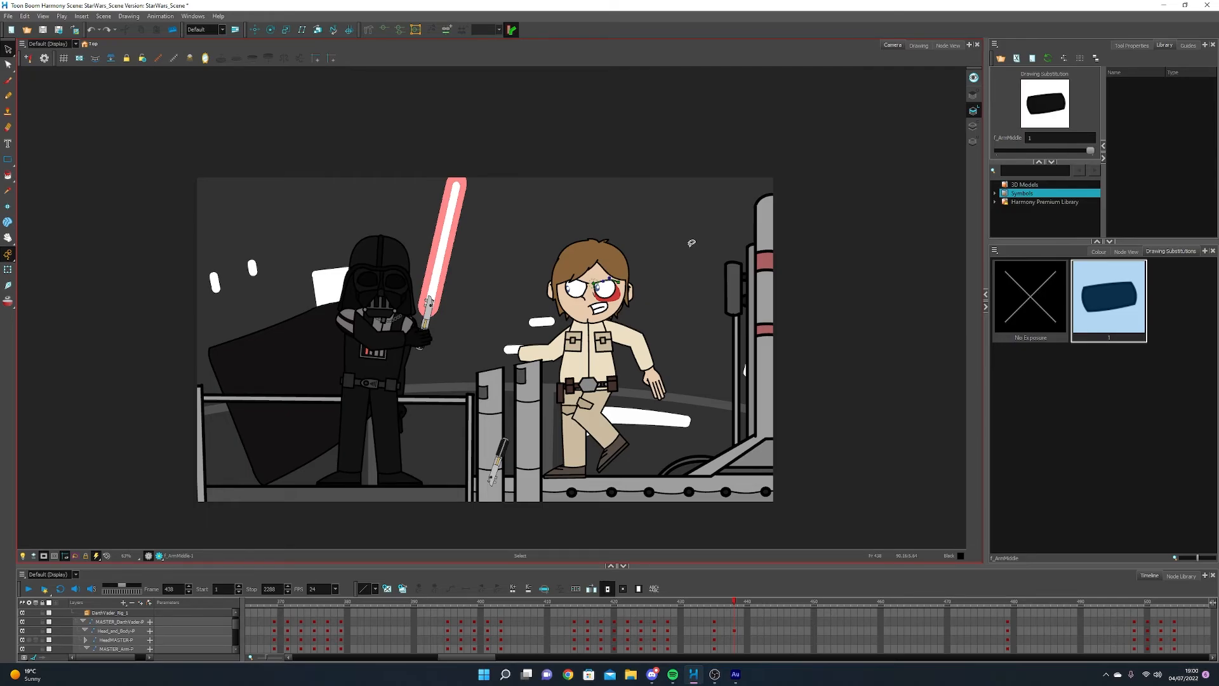
pyautogui.moveTo(765, 257)
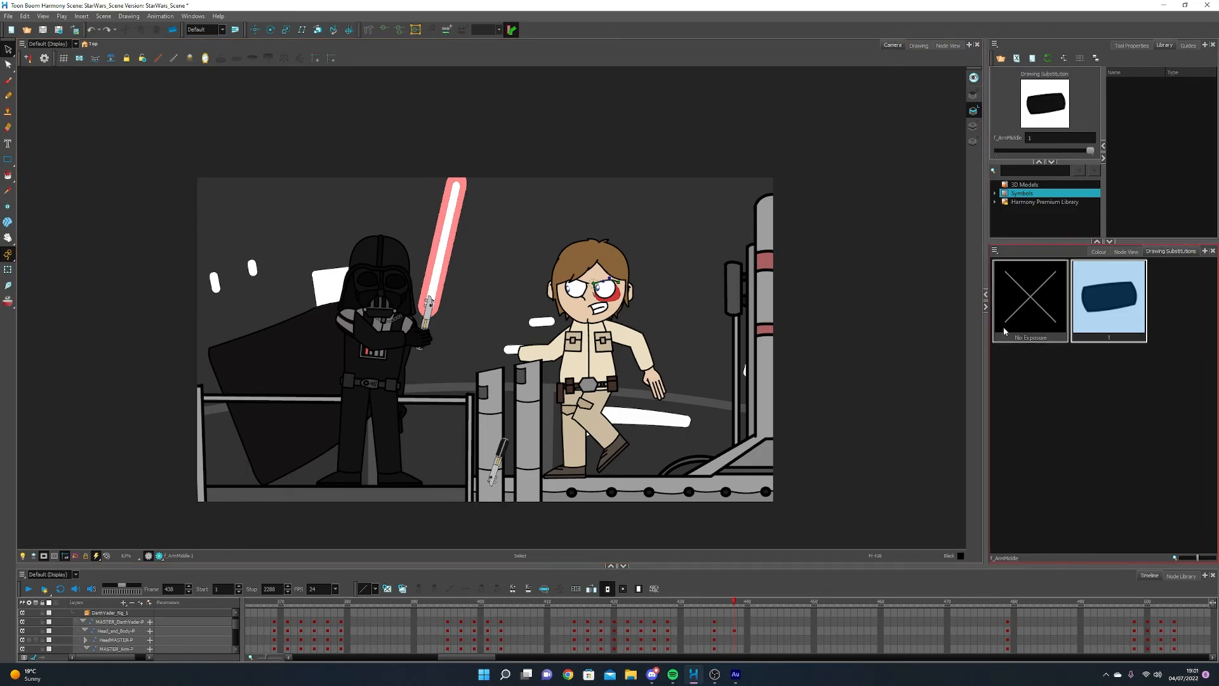
pyautogui.moveTo(1028, 268)
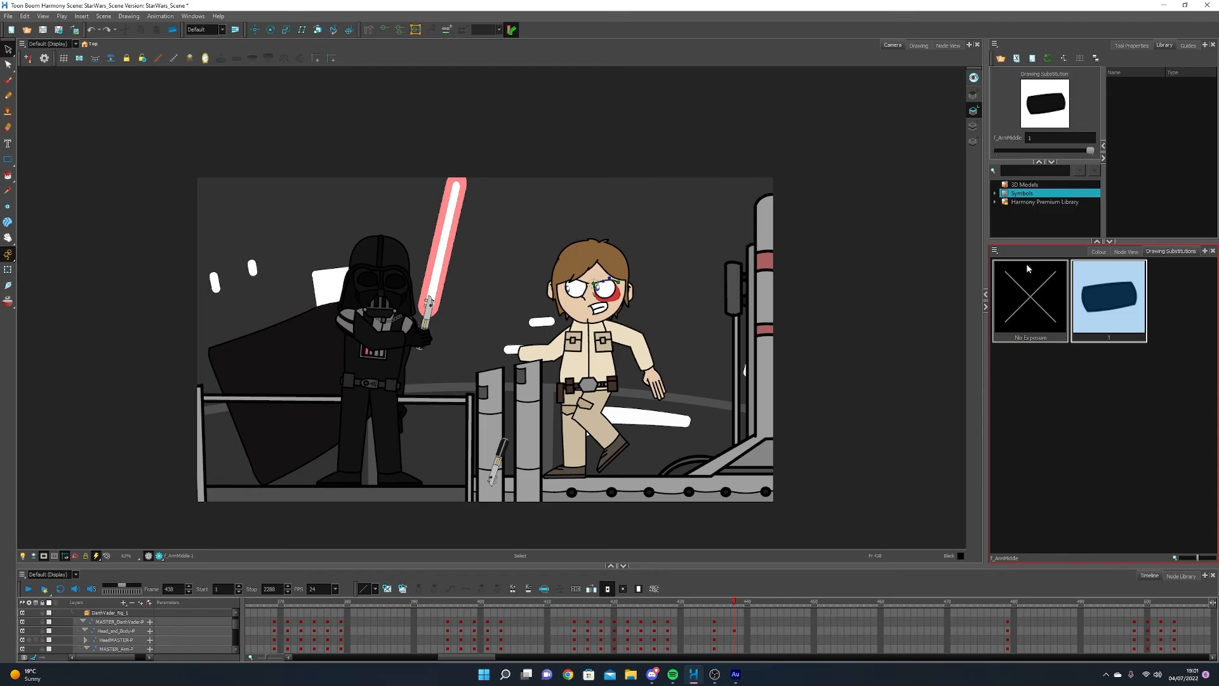